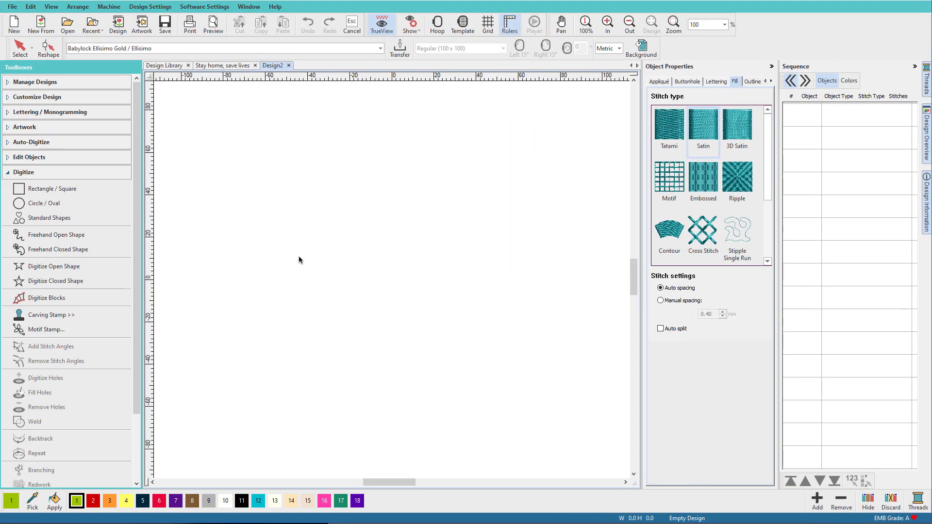
Step: Create lettering lines 'STAY HOME' and 'SAVE LIVES', with SAVE LIVES stacked below STAY HOME
click(51, 111)
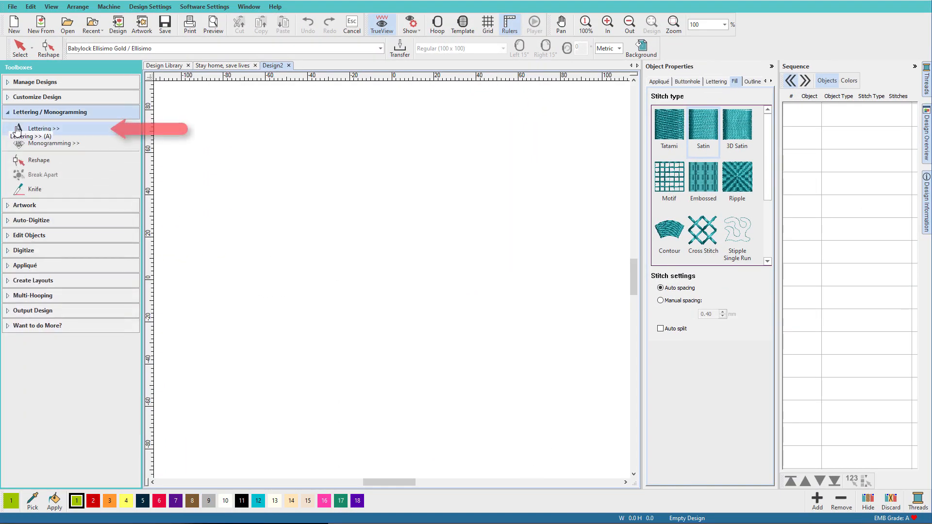
click(42, 128)
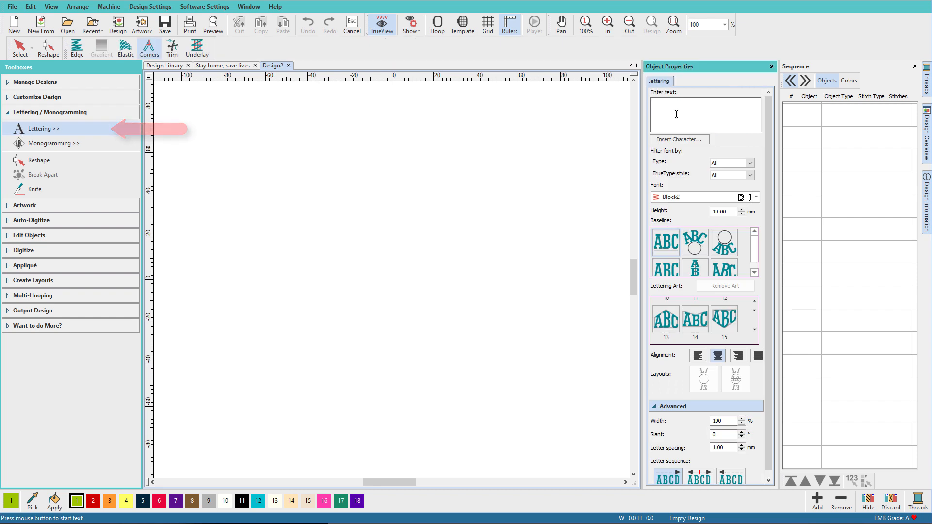
text(STAY HOME)
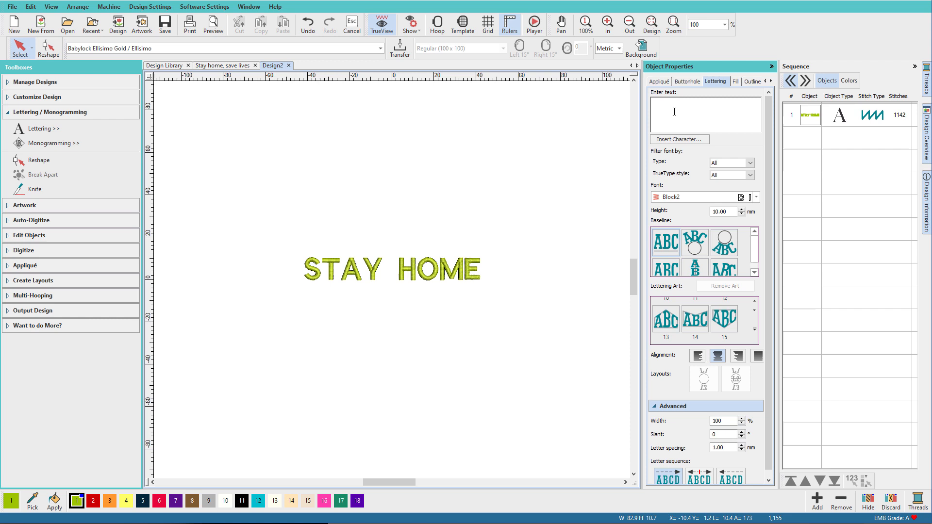
text(SAVE LIVES)
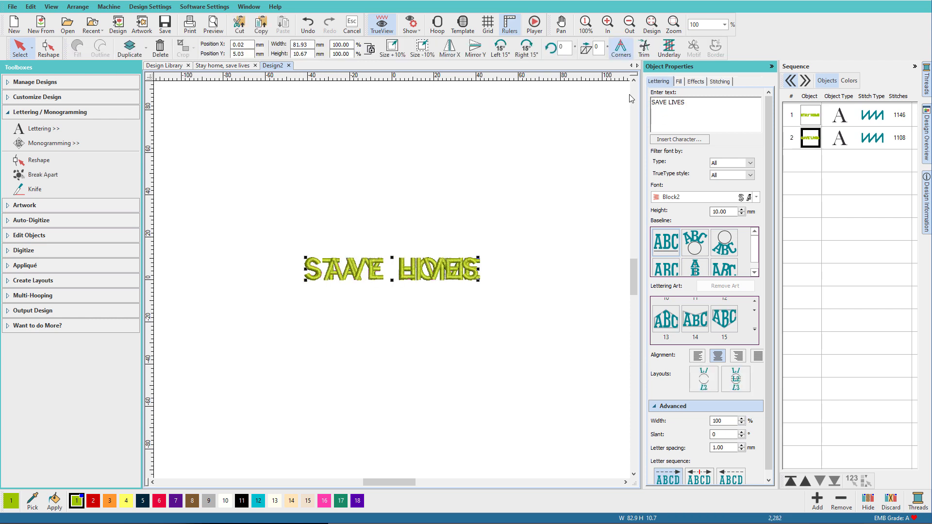
drag(392, 267, 392, 295)
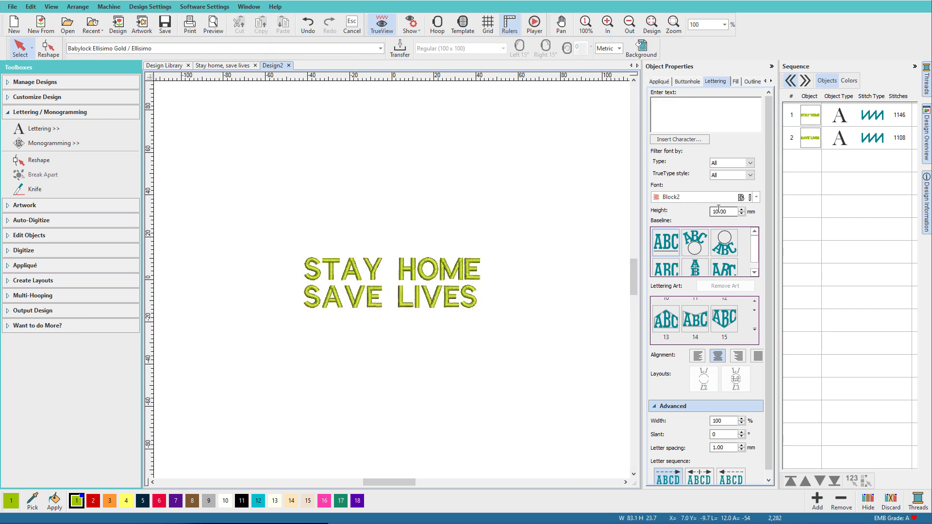
click(344, 269)
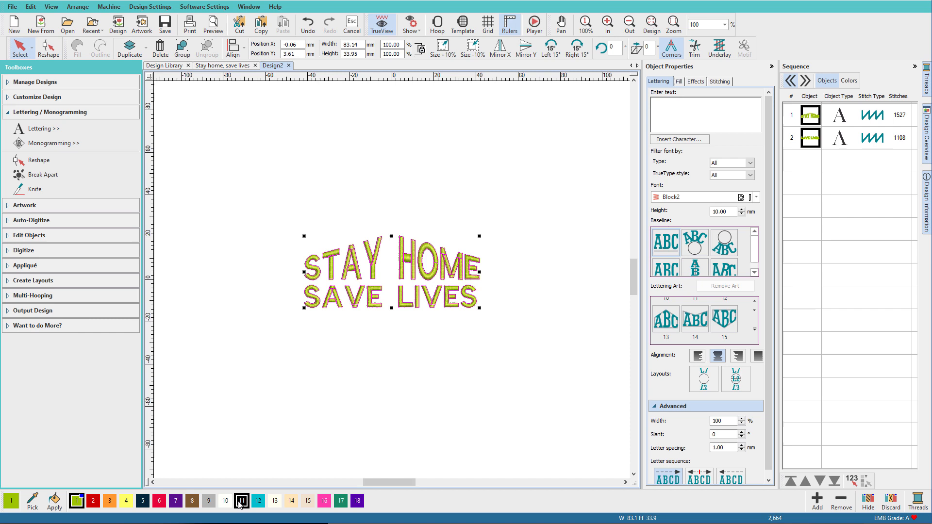
Step: Color both lettering lines black (swatch 11) and zoom in on them
click(607, 24)
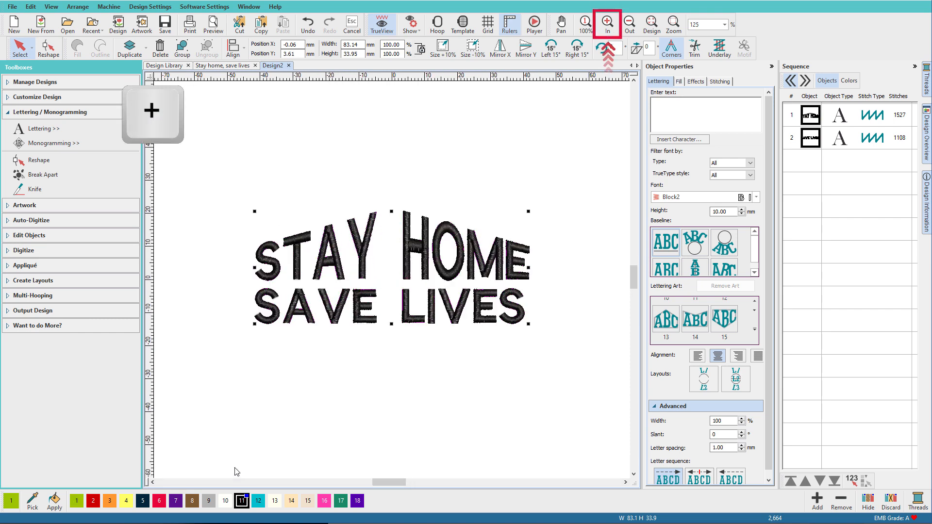
click(605, 25)
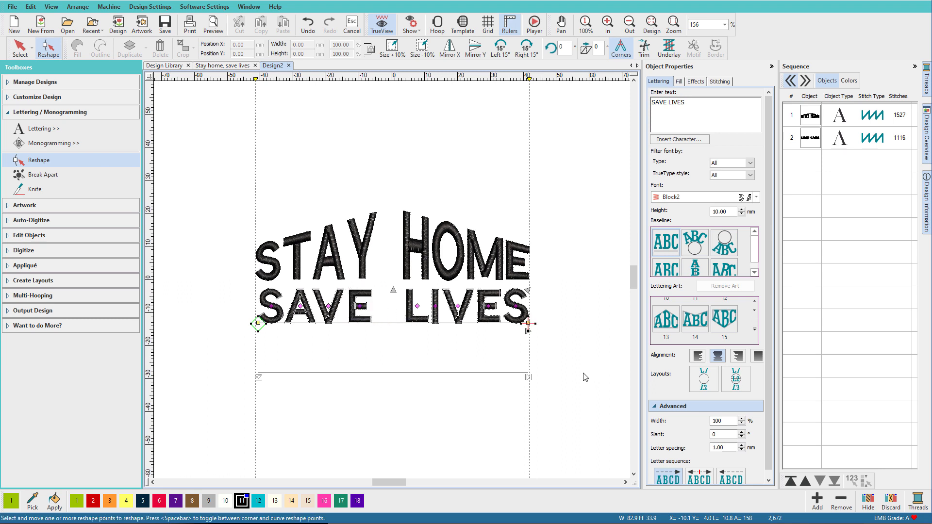
mouse_move(366, 243)
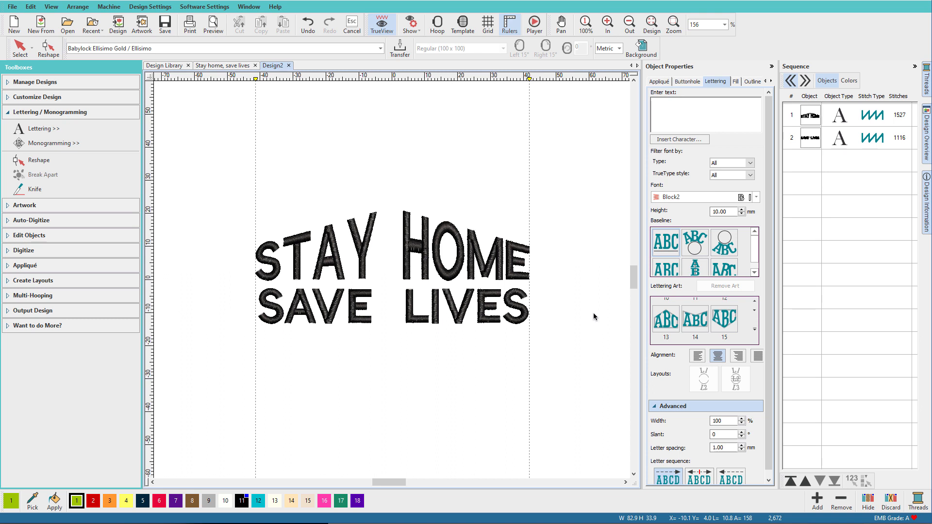
Step: Digitize a three-point open-shape roof line peaking above STAY HOME, stitched as satin
click(23, 250)
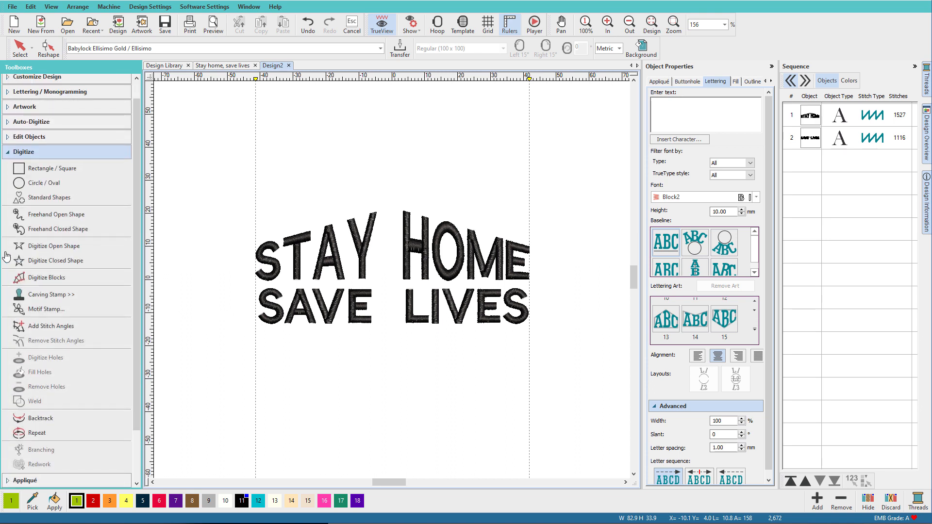
click(53, 245)
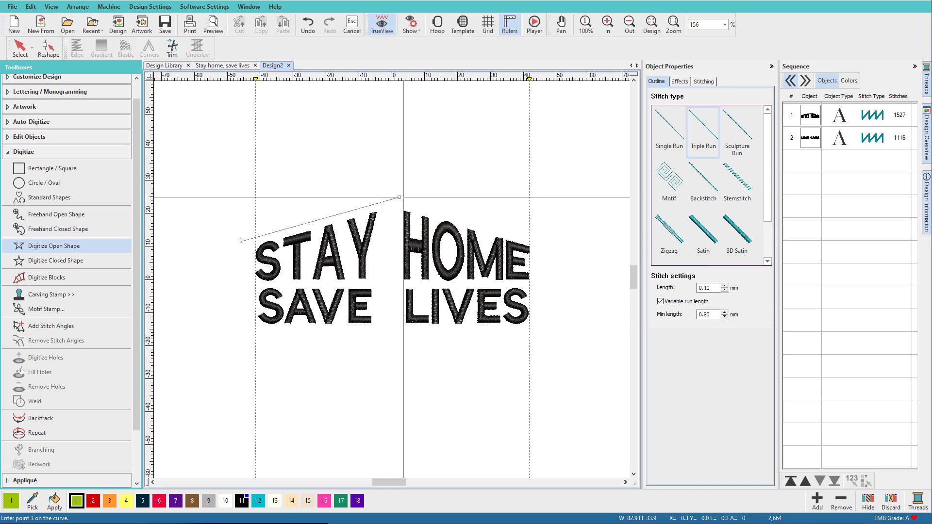
click(543, 242)
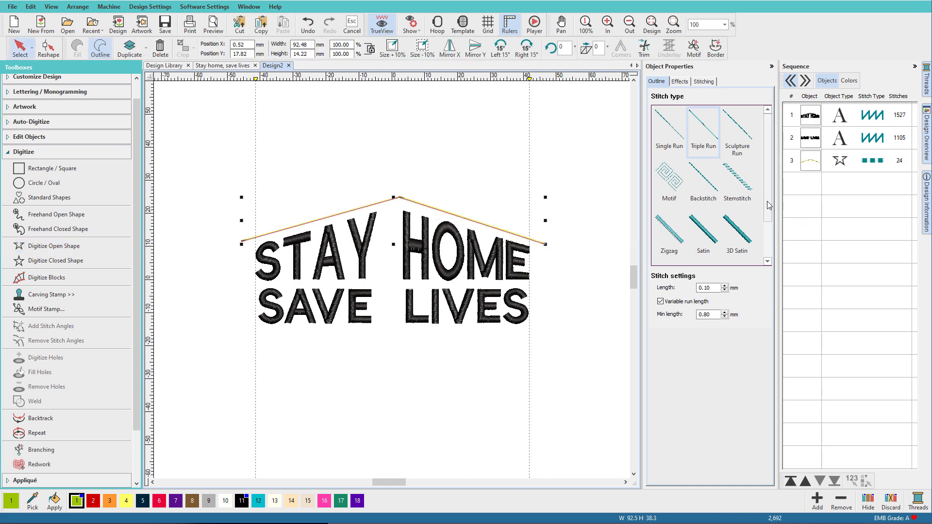
click(702, 232)
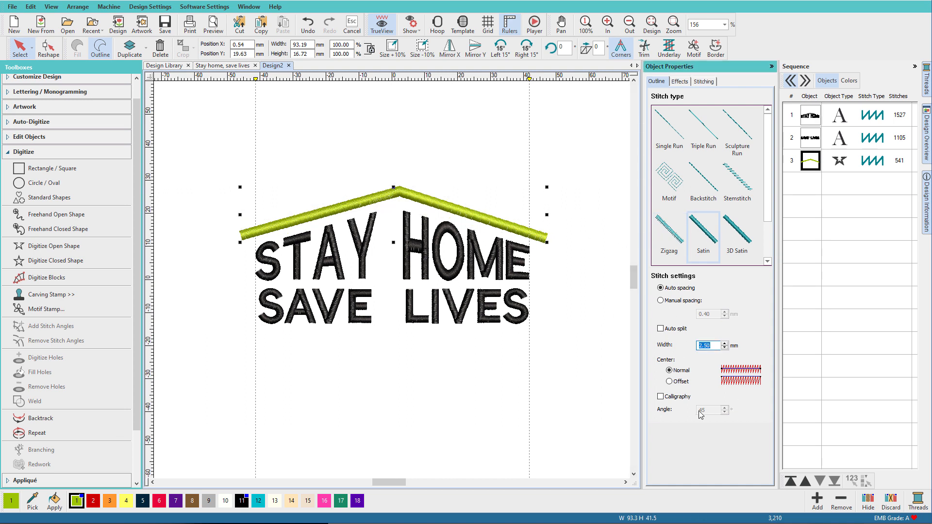
Step: Give the roof a 3.00 mm satin width with an Elastic Embossed Chevron3 pattern
text(3.00)
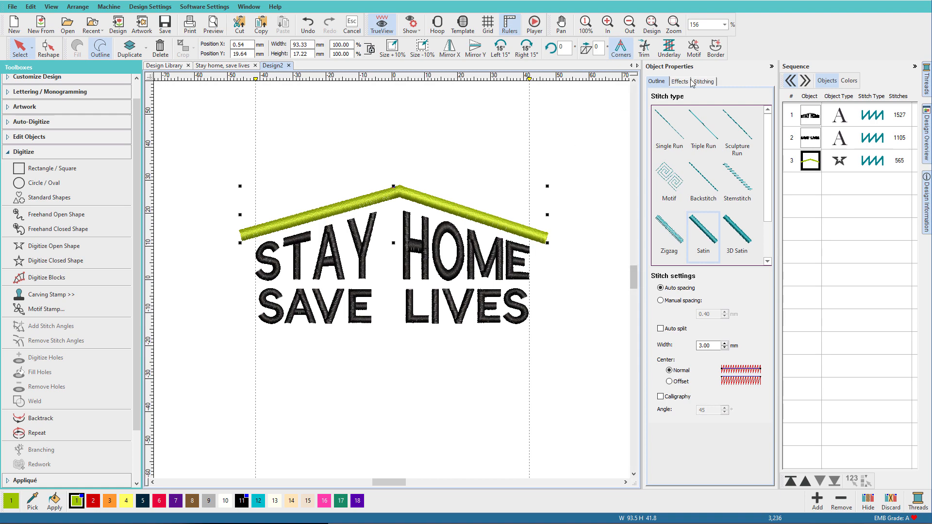
click(679, 81)
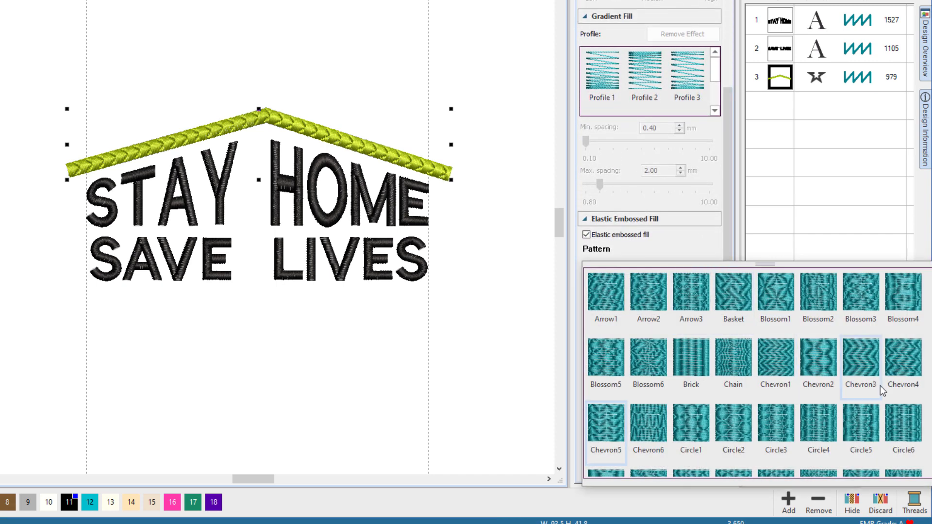
click(860, 361)
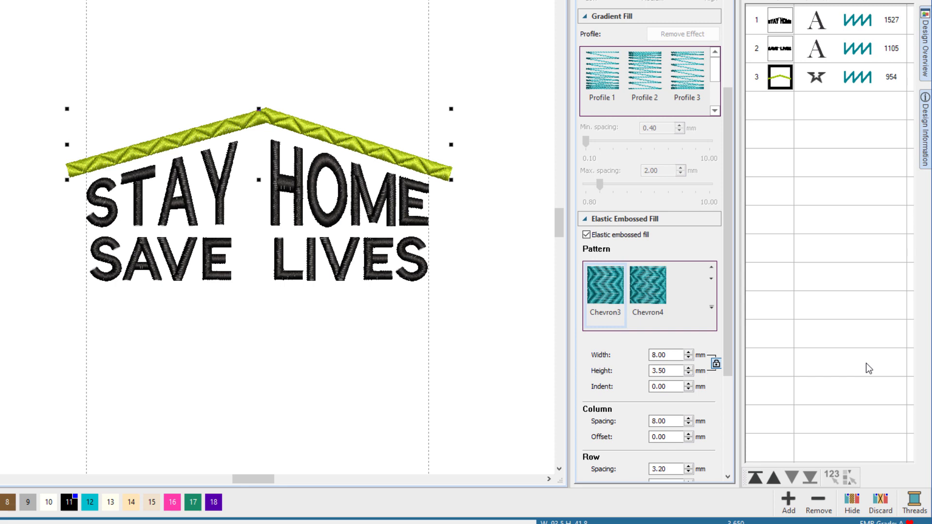
mouse_move(597, 314)
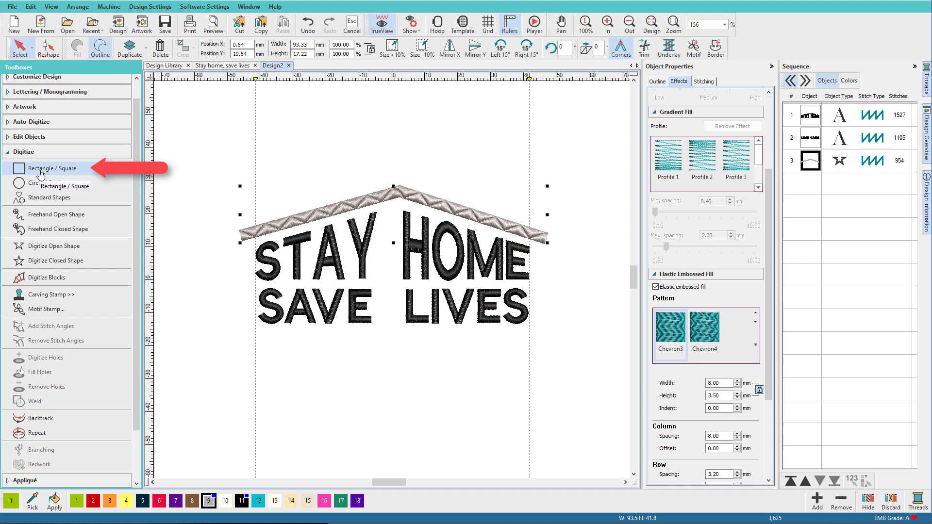
Step: Draw a filled embossed rectangle chimney on the left roof slope and fit its corner to the roof
click(53, 168)
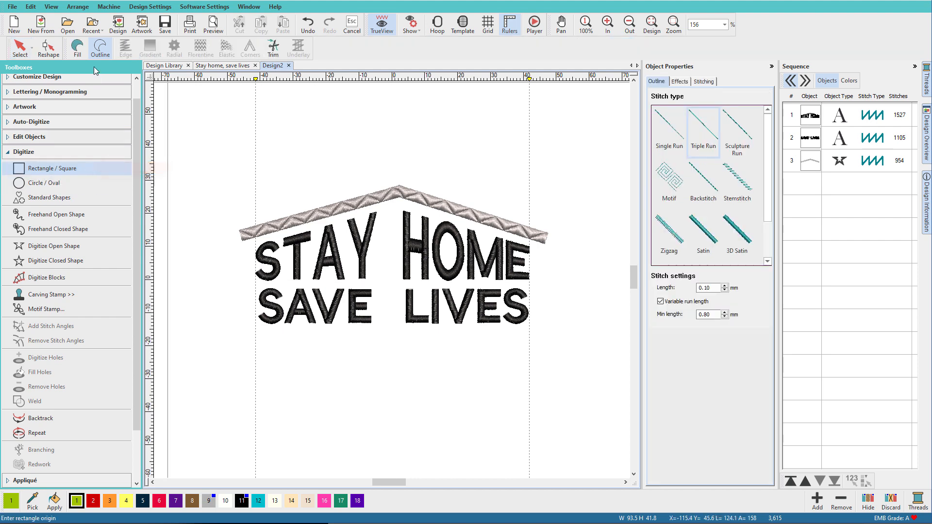
click(76, 48)
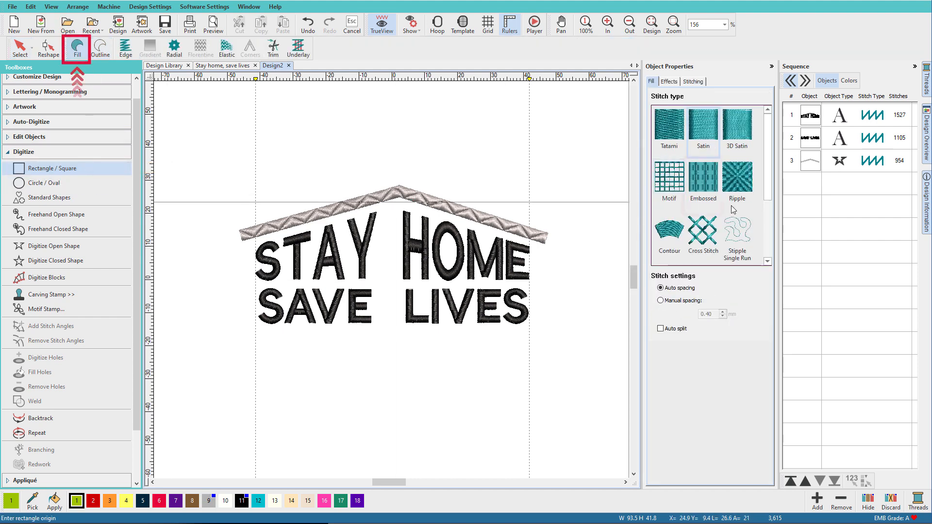
click(702, 179)
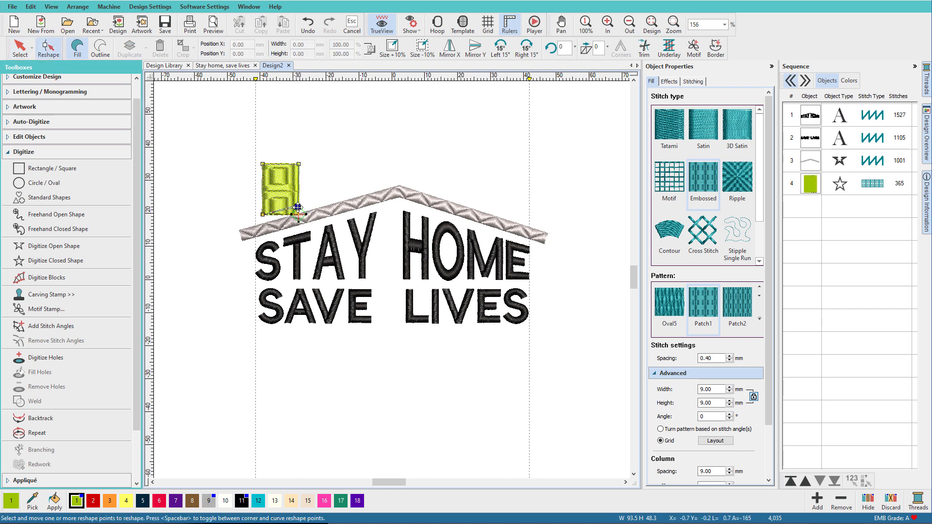
drag(297, 208, 297, 208)
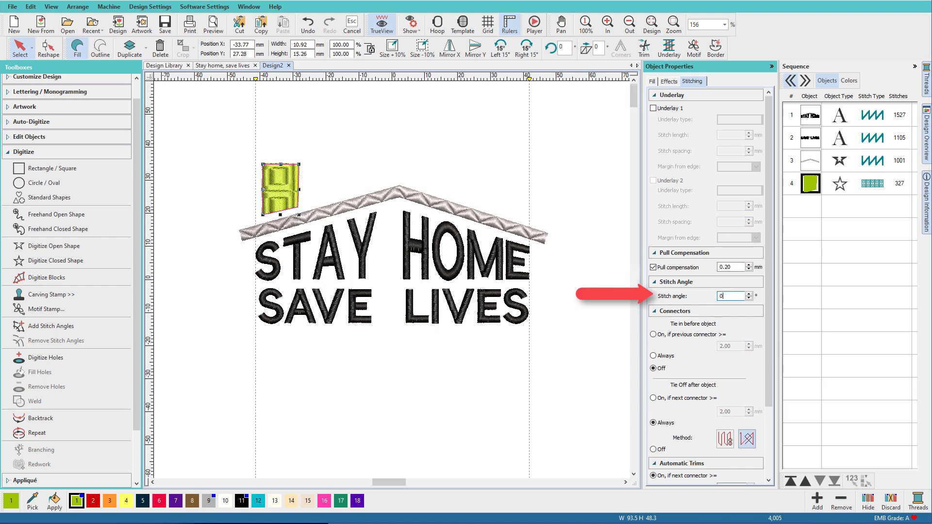
click(652, 82)
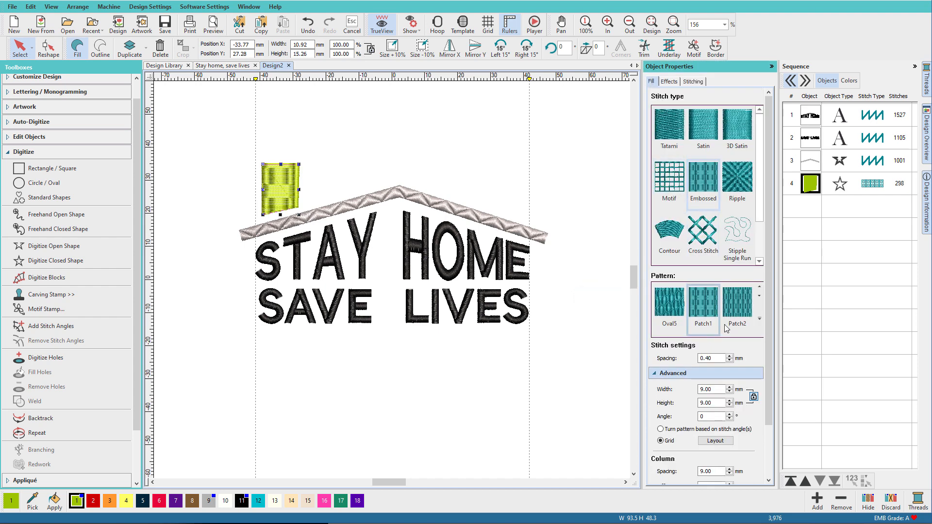
Step: Set the chimney fill to Brick pattern, 4 × 2 mm with 4 mm column spacing
click(759, 303)
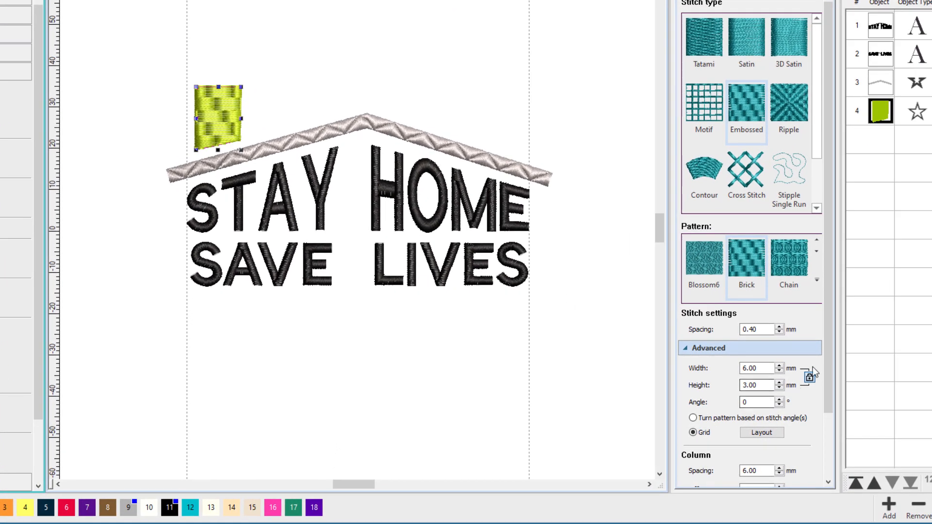
scroll(down, 3)
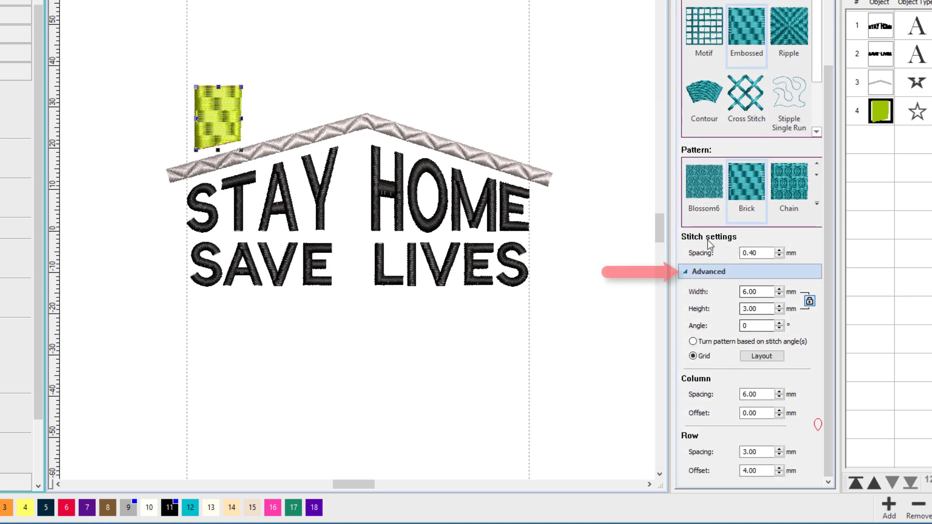
click(756, 291)
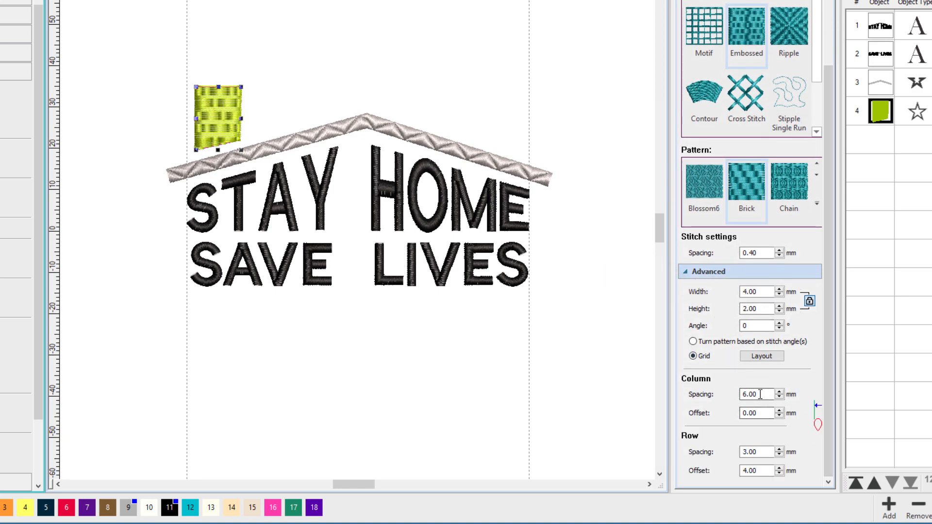
text(4)
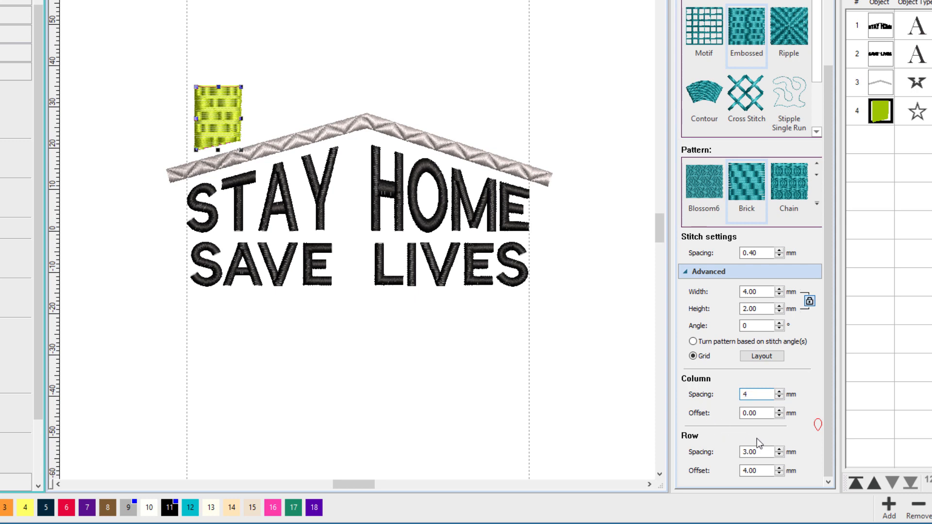